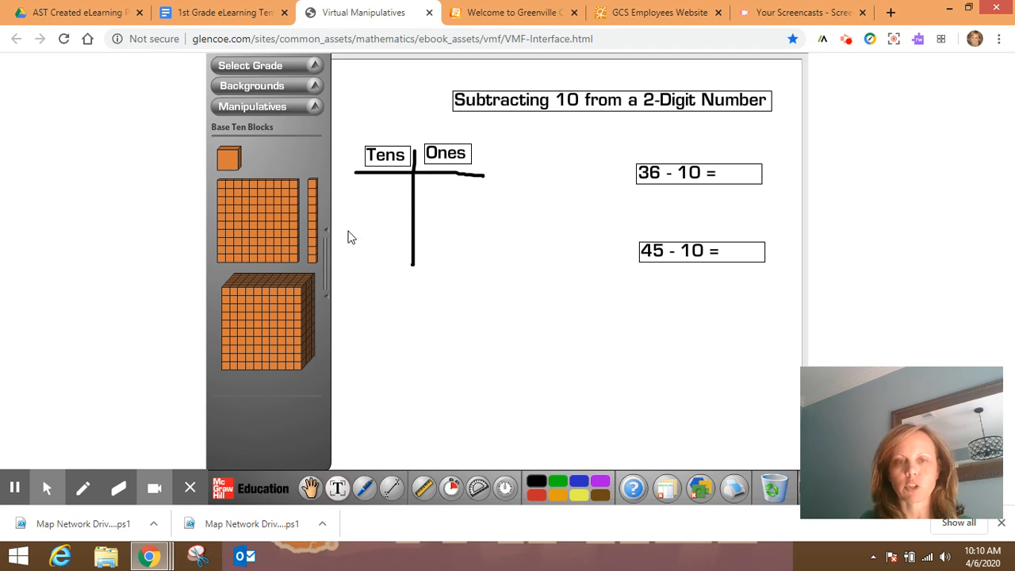
pyautogui.moveTo(391, 207)
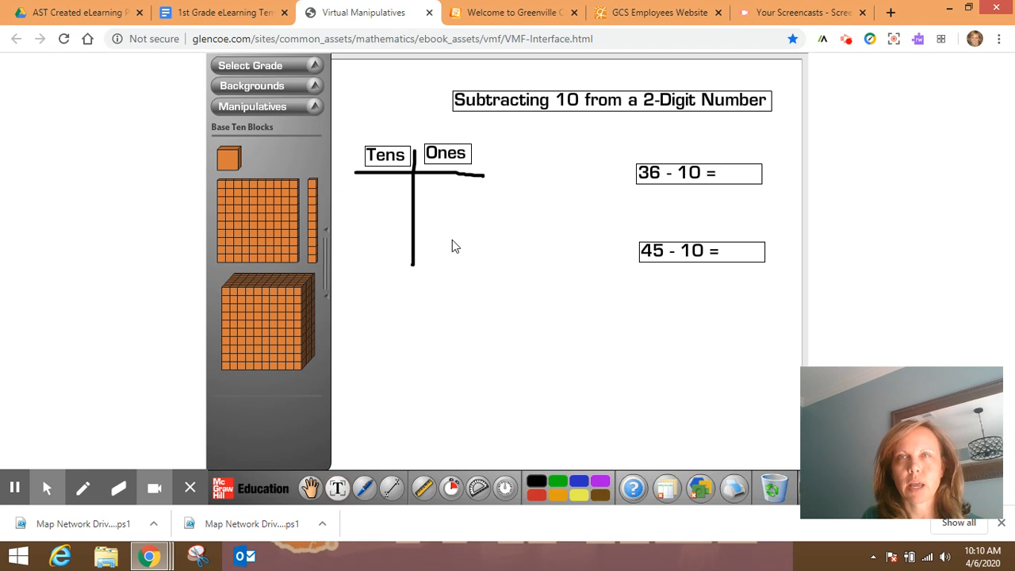
pyautogui.moveTo(428, 230)
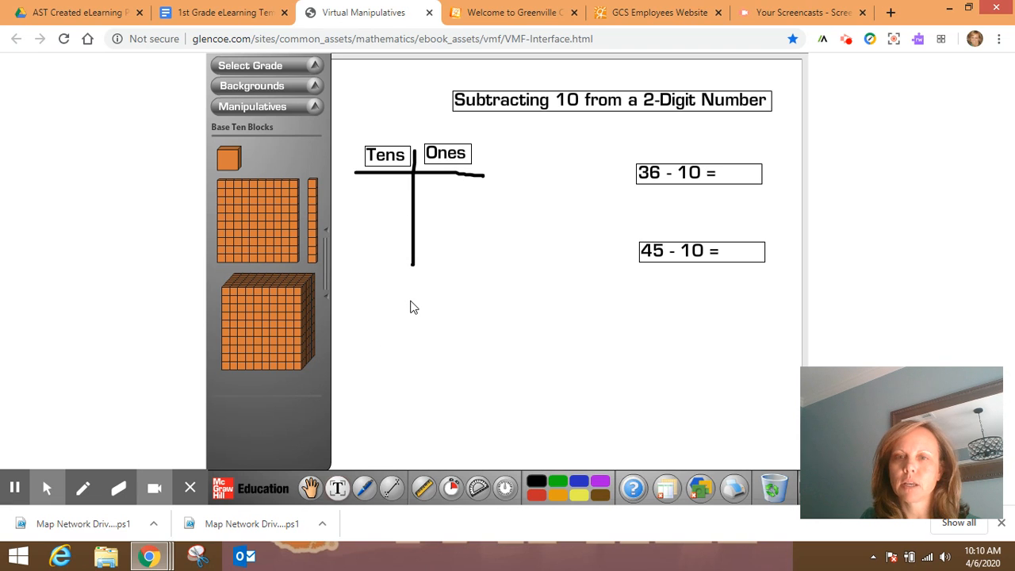
# Place the text cursor after the 36 - 10 = problem using the Text tool.
pyautogui.click(336, 489)
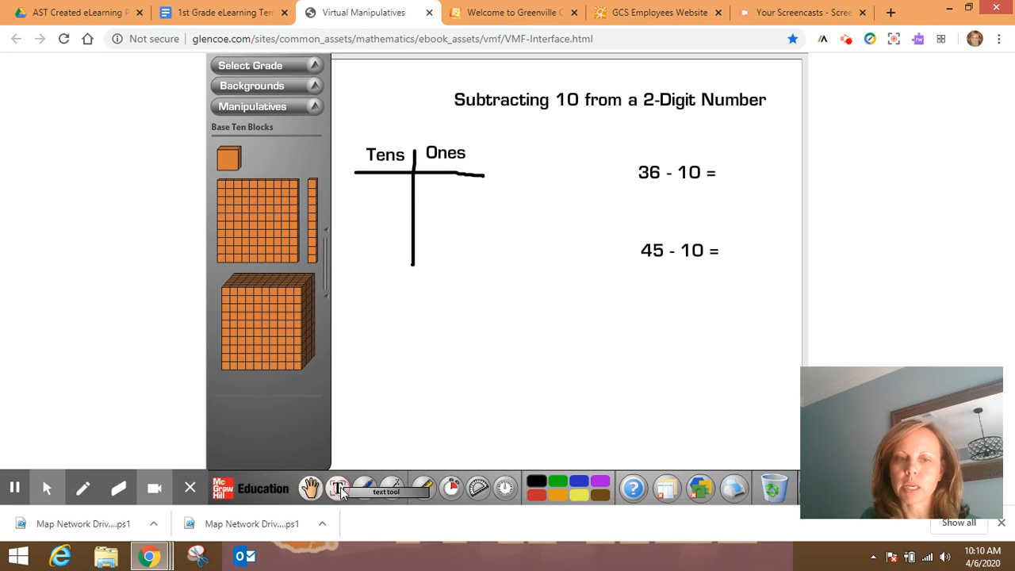
pyautogui.click(336, 488)
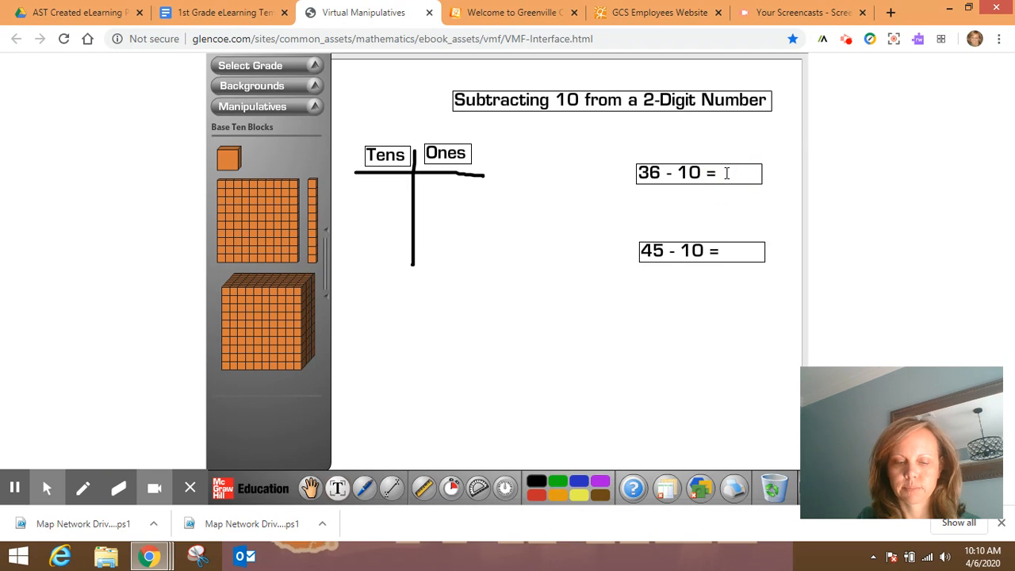
# Write 26 after 36 - 10 = and 35 after 45 - 10 =.
pyautogui.write('26')
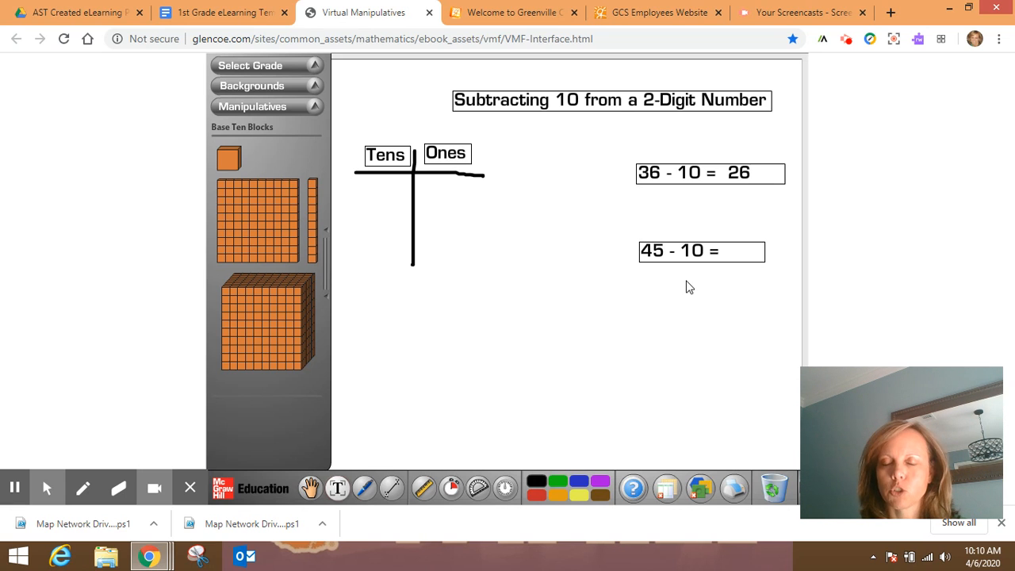
pyautogui.click(749, 173)
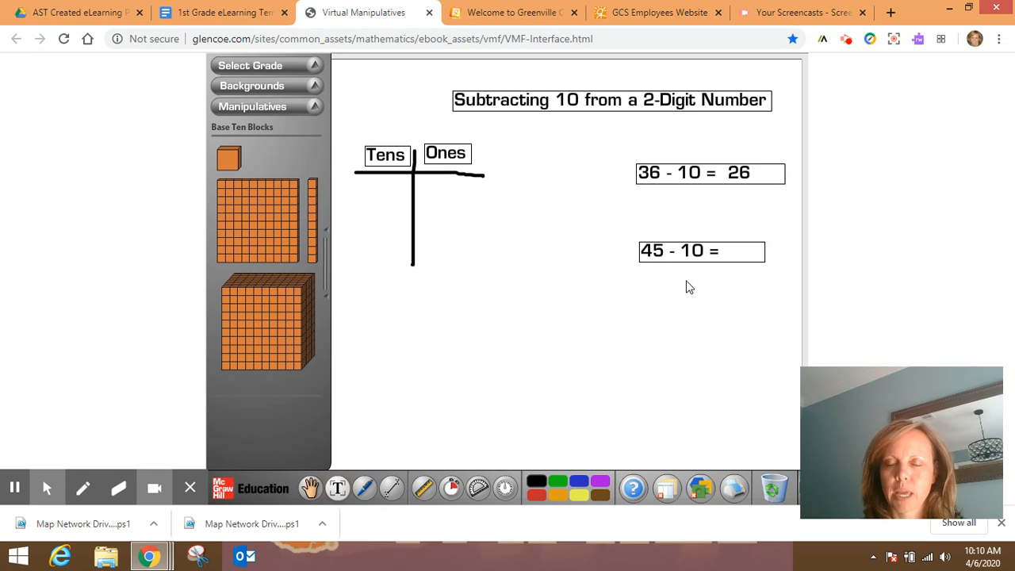
pyautogui.click(748, 173)
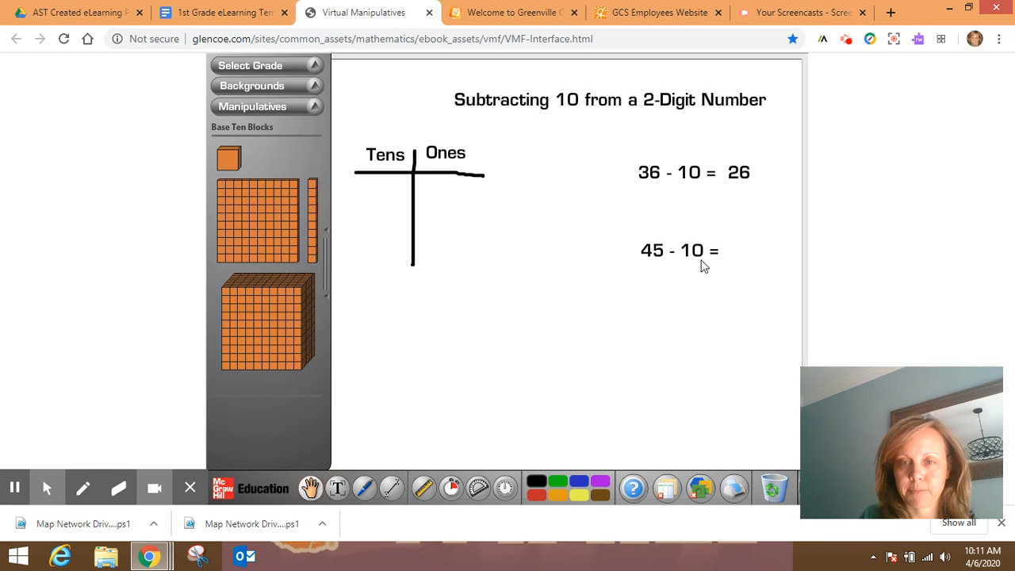
pyautogui.click(678, 250)
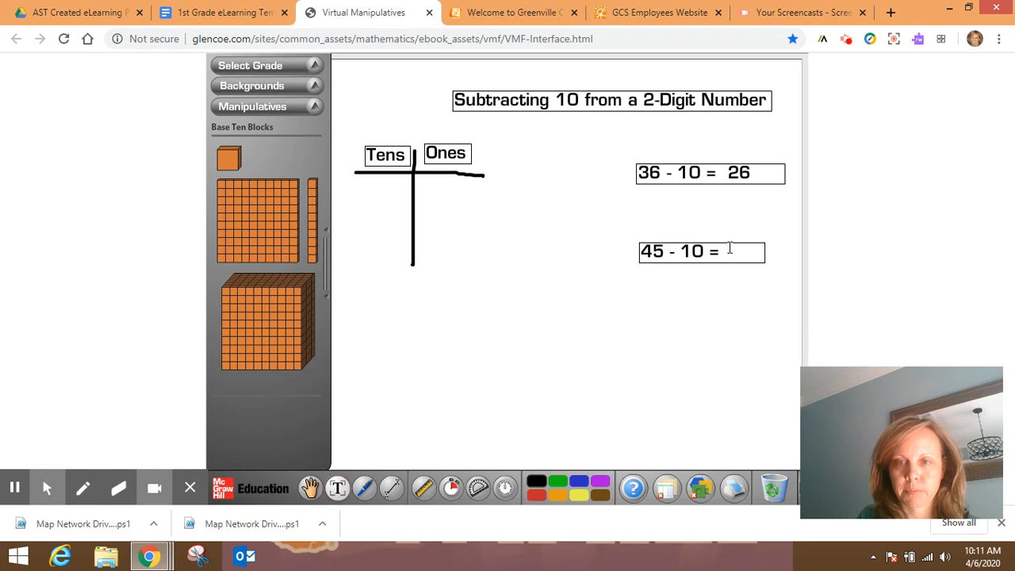
pyautogui.write('35')
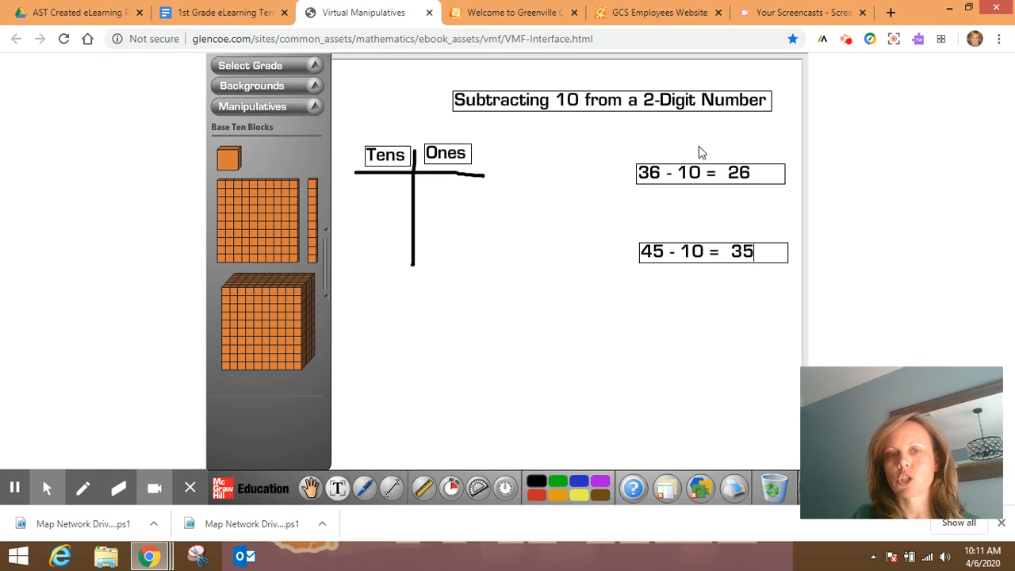
pyautogui.moveTo(691, 163)
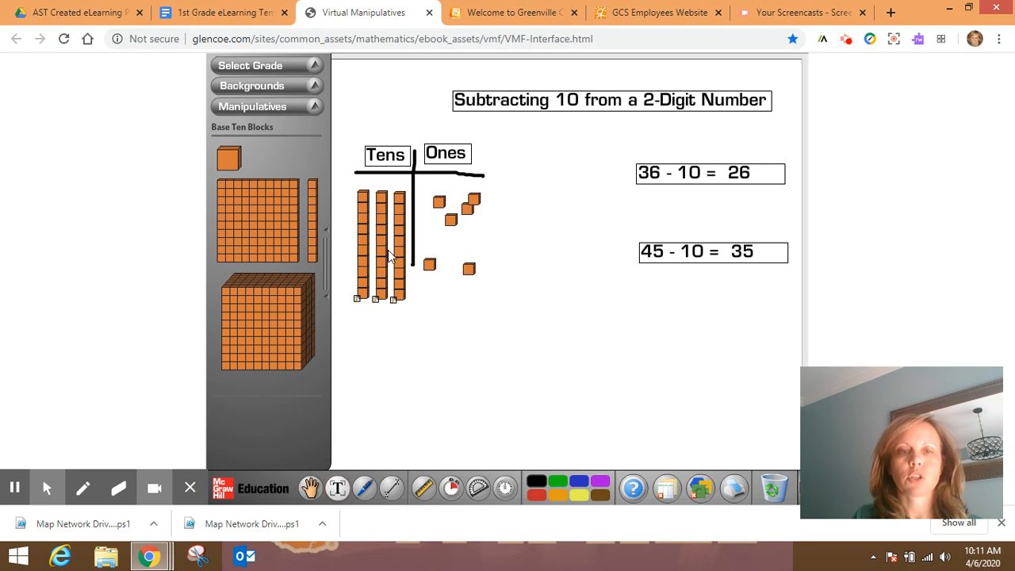
pyautogui.moveTo(411, 267)
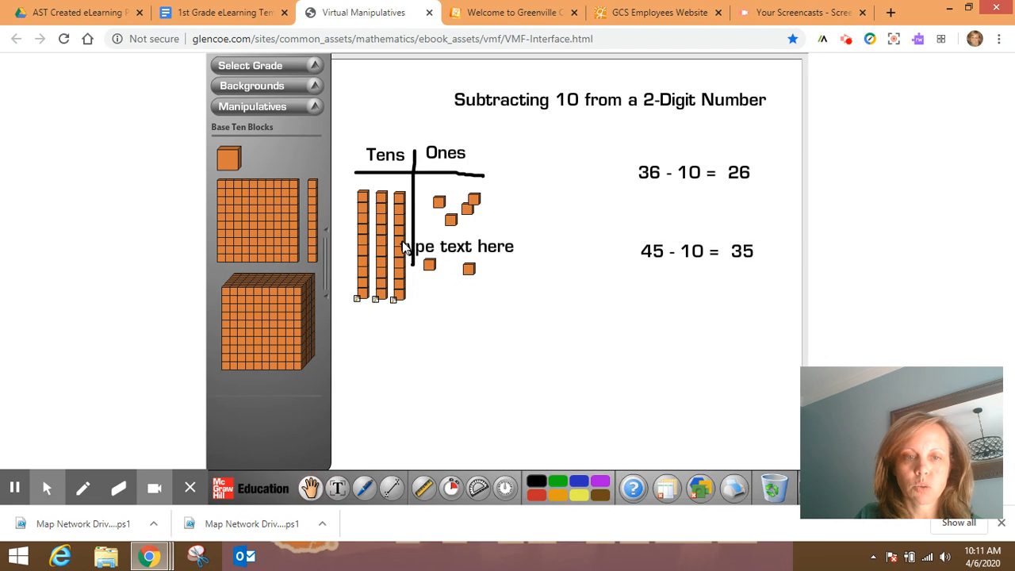
# Remove one tens rod so the base-ten blocks show two tens and six ones.
pyautogui.click(770, 487)
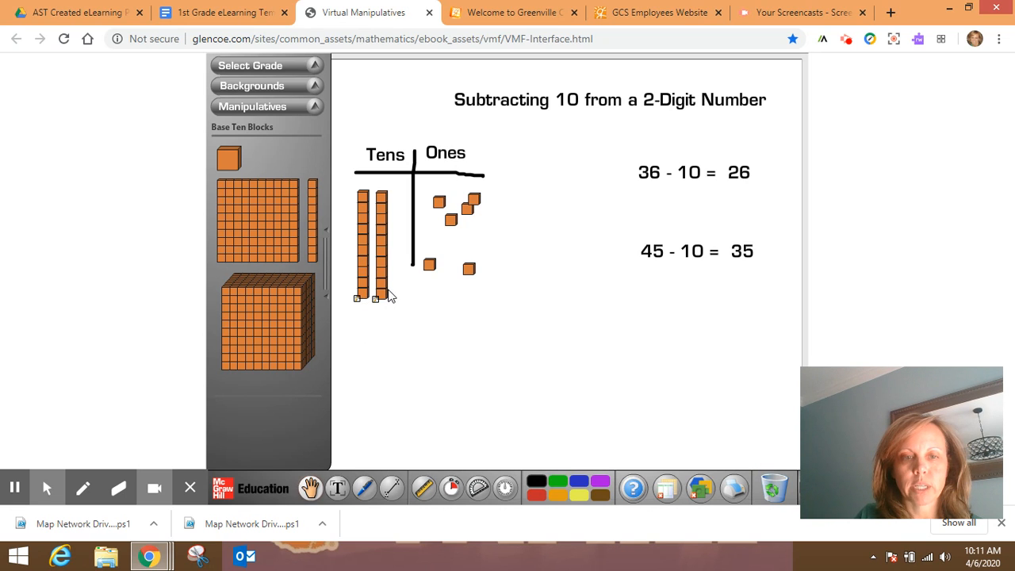
pyautogui.moveTo(469, 214)
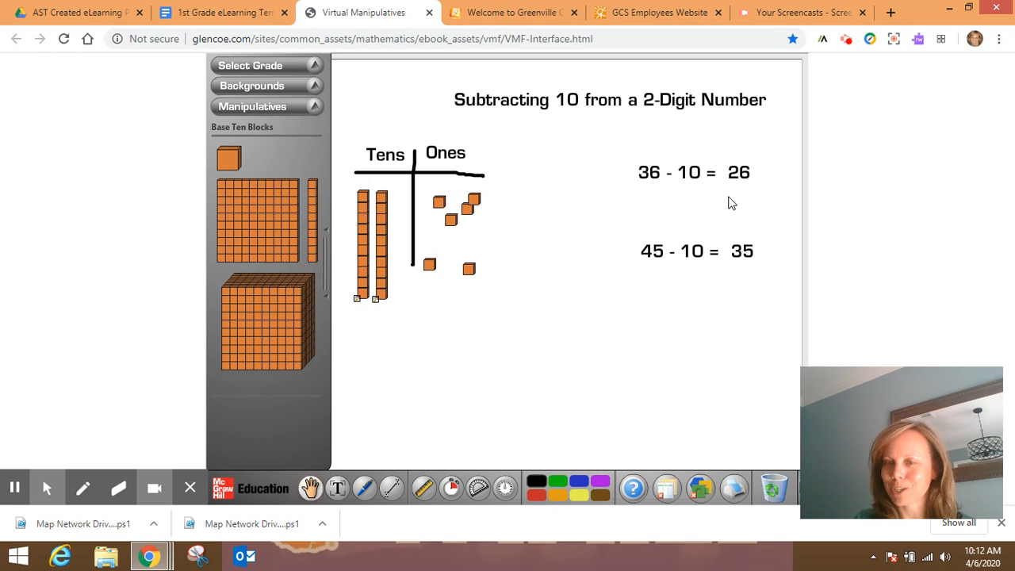
# Add a Hundred Chart from the Manipulatives list onto the workspace.
pyautogui.click(314, 106)
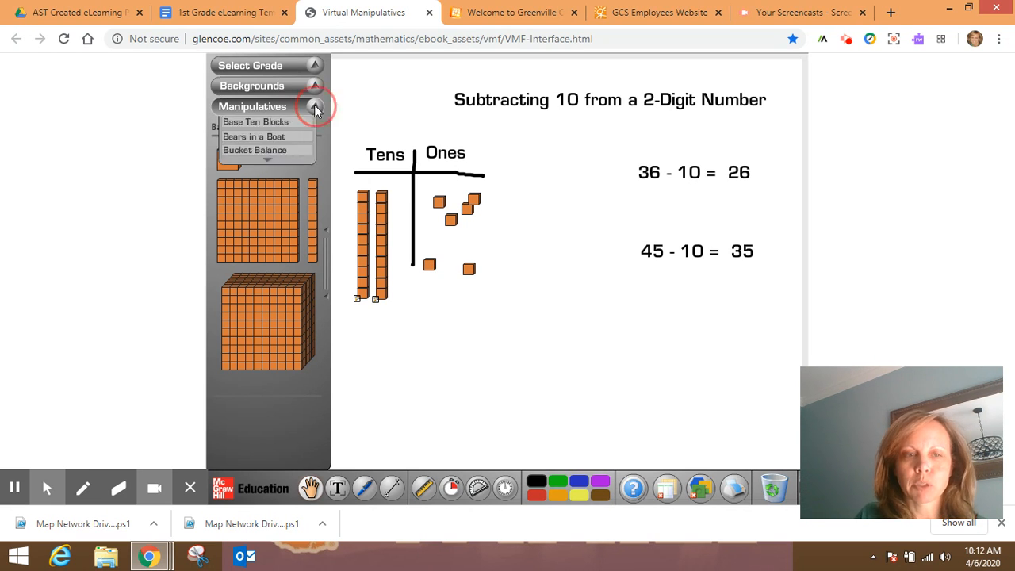
pyautogui.click(314, 106)
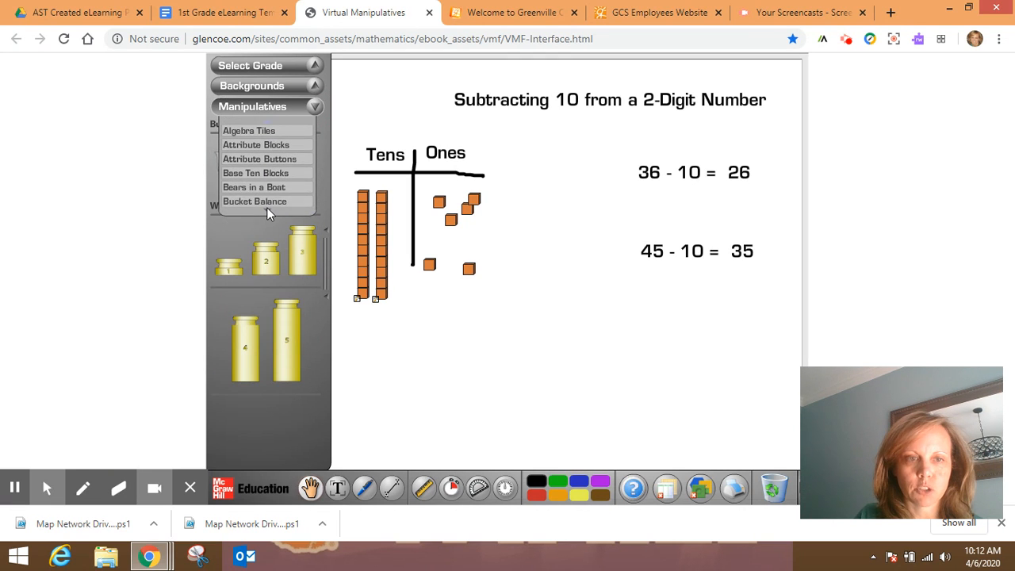
pyautogui.scroll(-3)
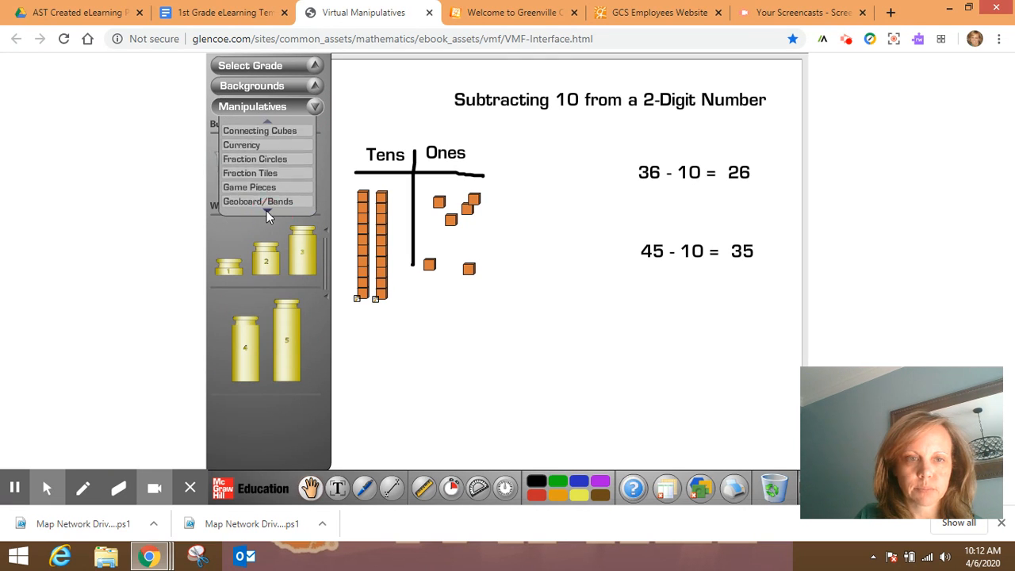
pyautogui.click(254, 162)
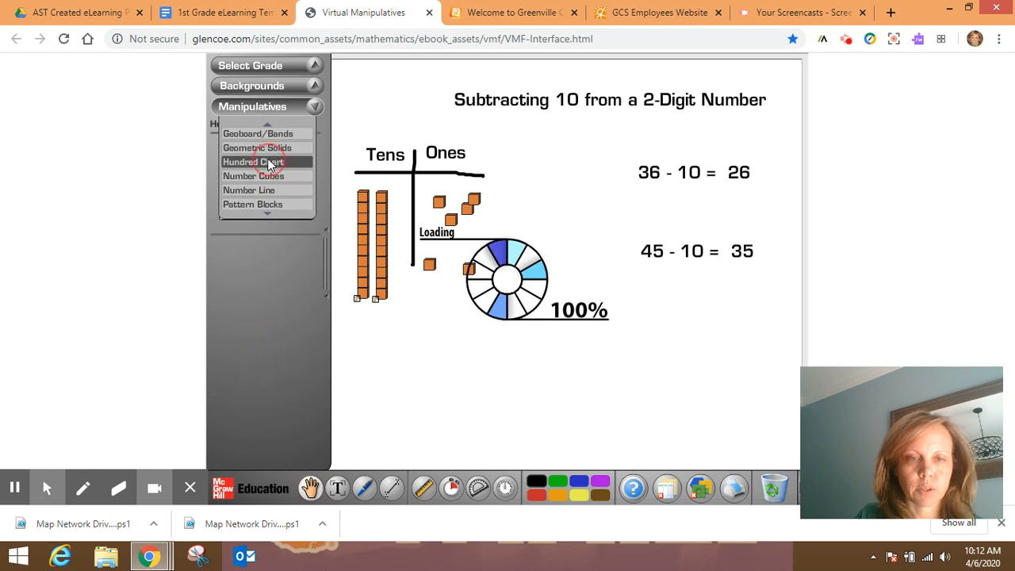
pyautogui.click(254, 161)
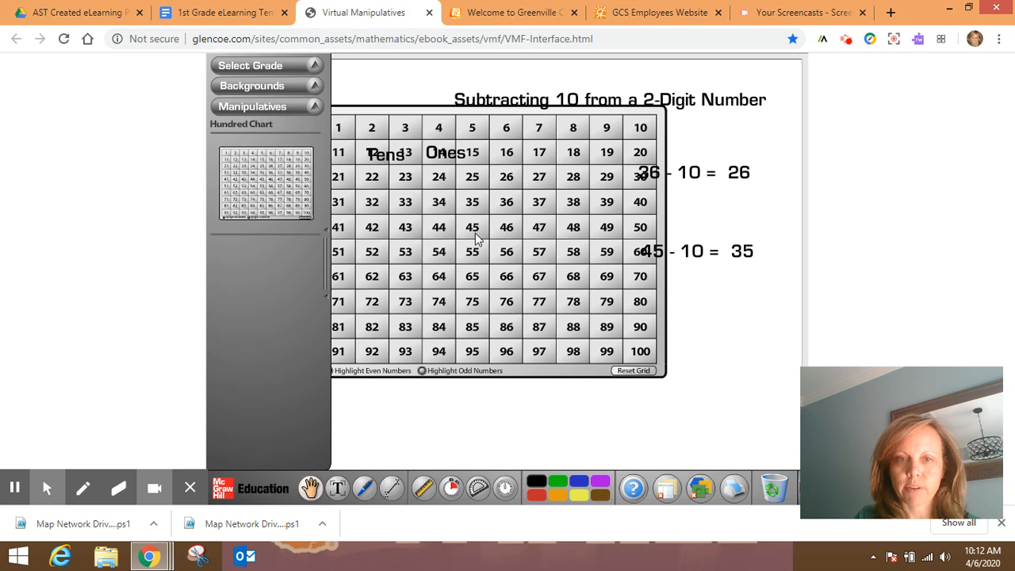
# Highlight squares 45 and 35 to show the jump back ten.
pyautogui.click(472, 227)
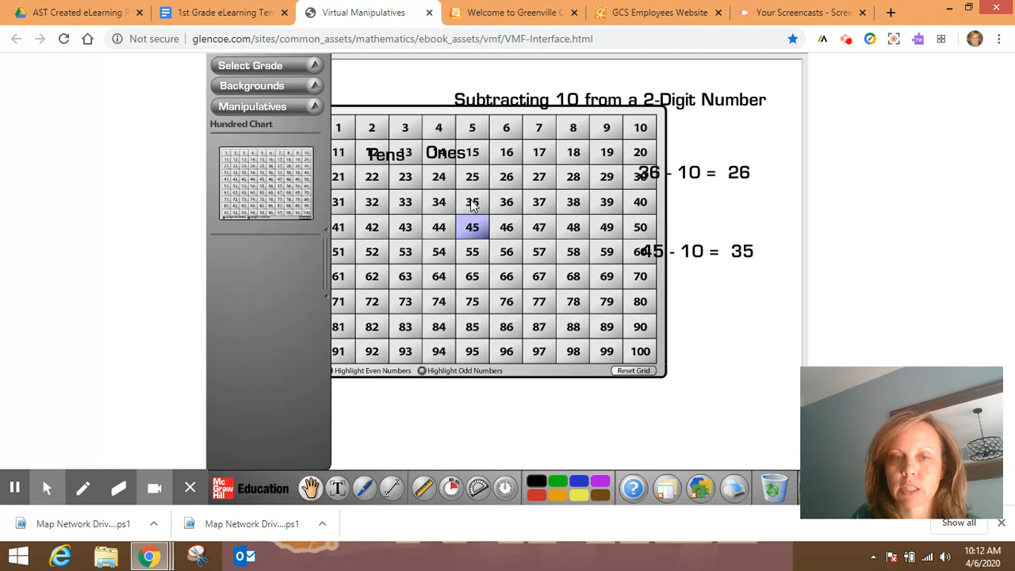
pyautogui.moveTo(472, 228)
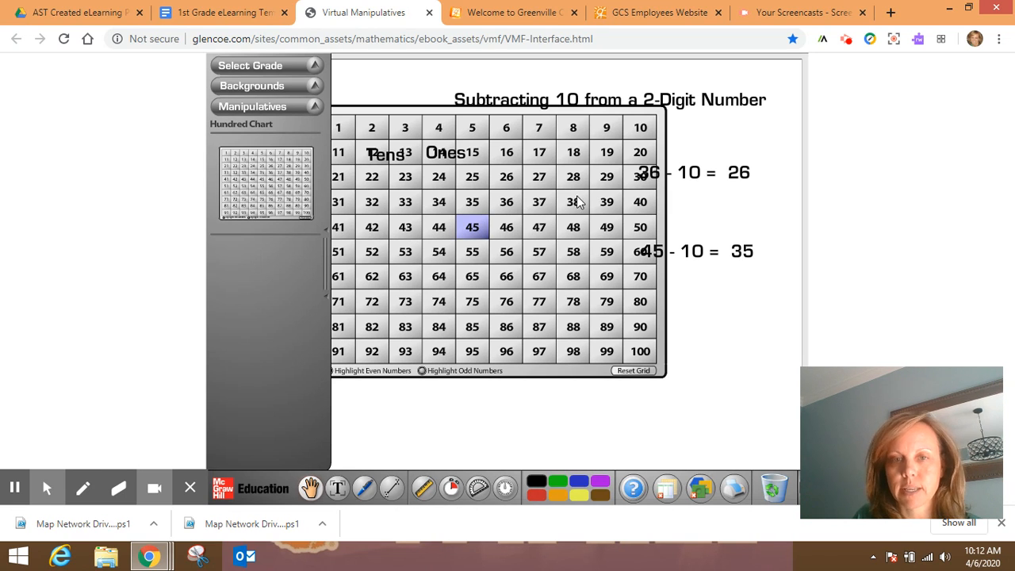
pyautogui.click(473, 201)
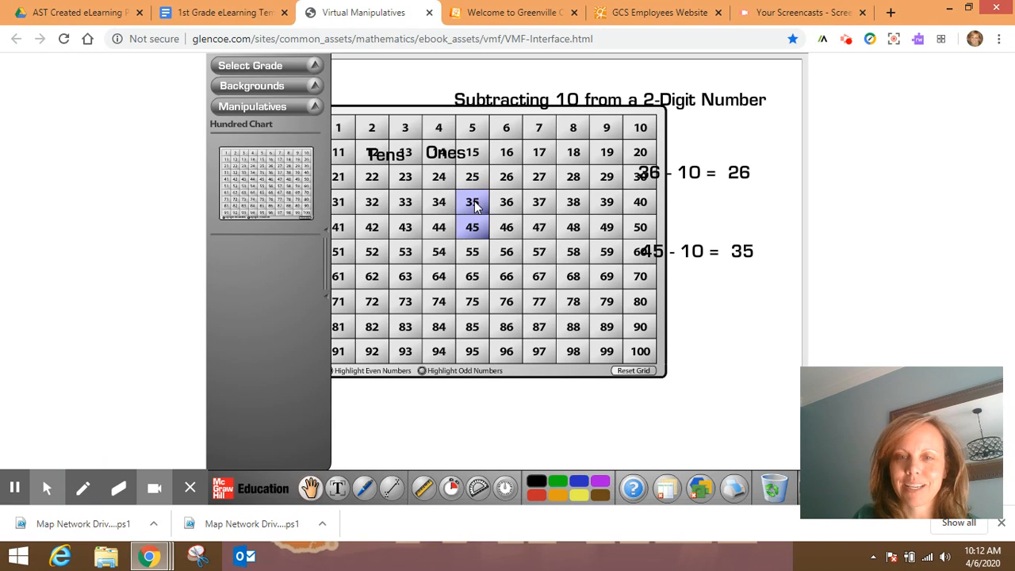
pyautogui.moveTo(720, 271)
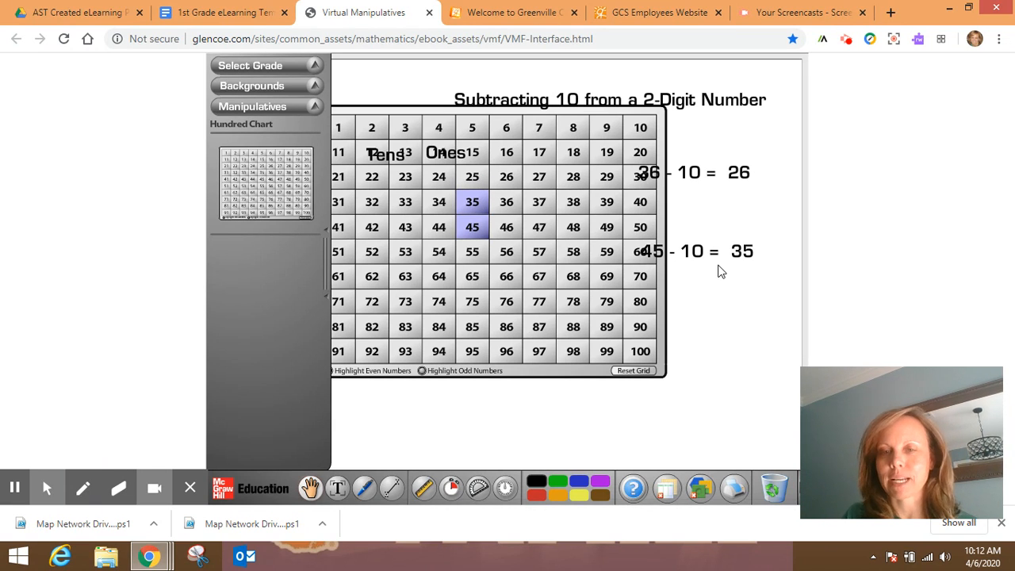